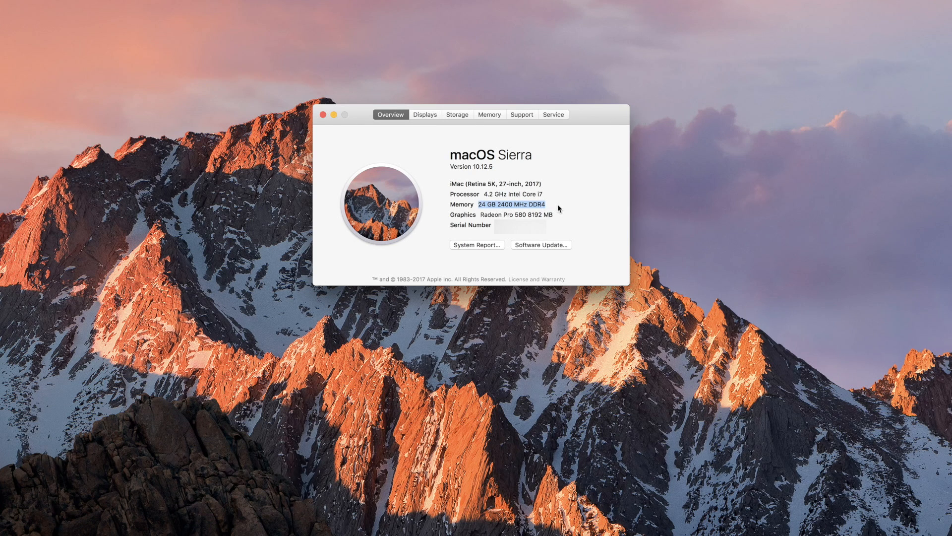
{"action": "mouse_move", "coordinate": [492, 114]}
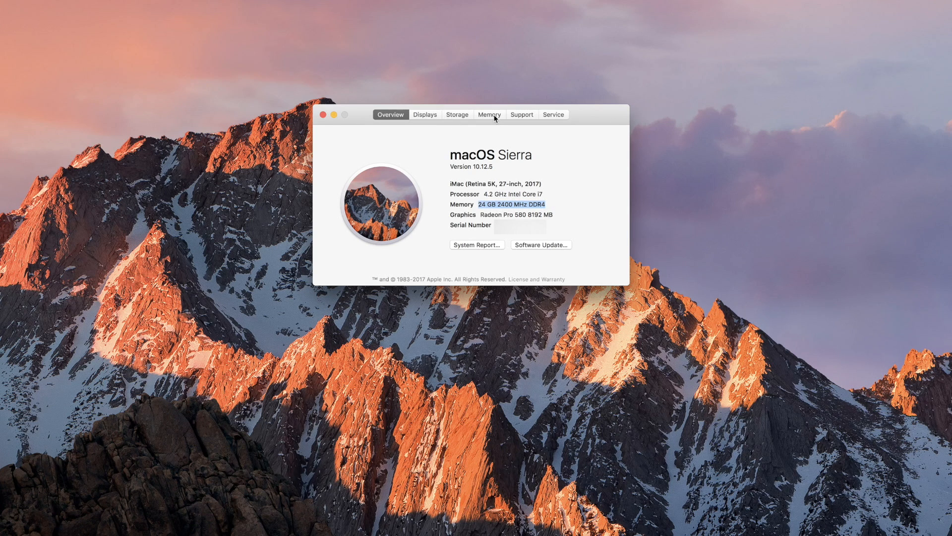
- Check the Memory tab showing 24 GB across four slots, then view the 3.12 TB storage details
{"action": "left_click", "coordinate": [489, 114]}
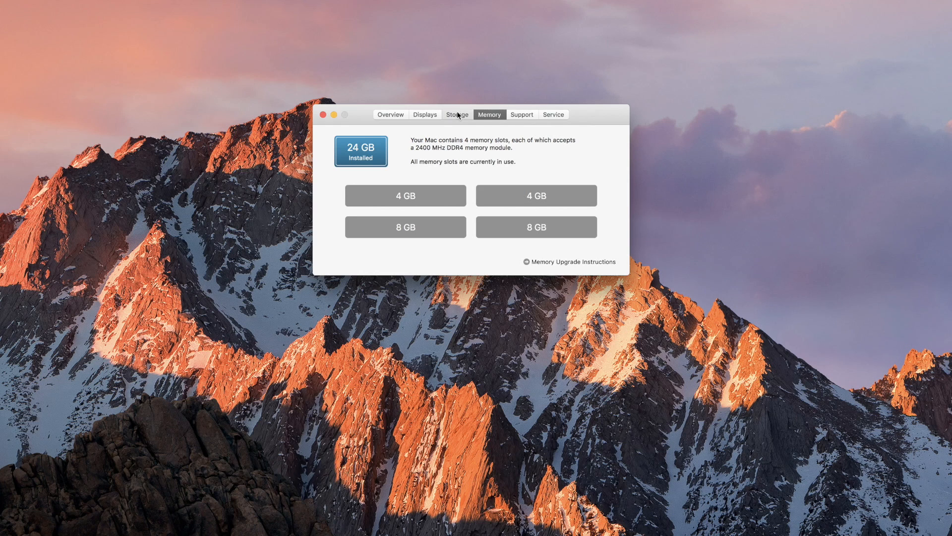
{"action": "left_click", "coordinate": [457, 114]}
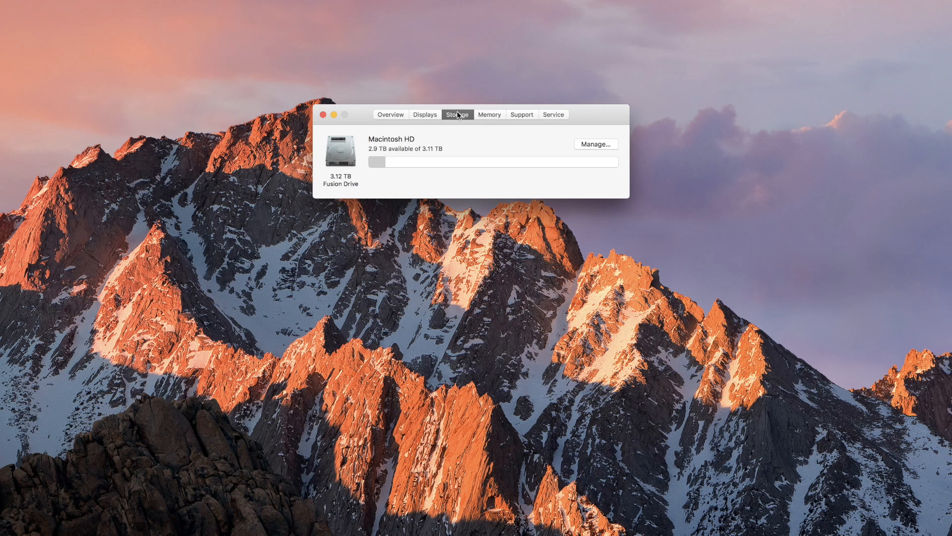
{"action": "left_click", "coordinate": [390, 114]}
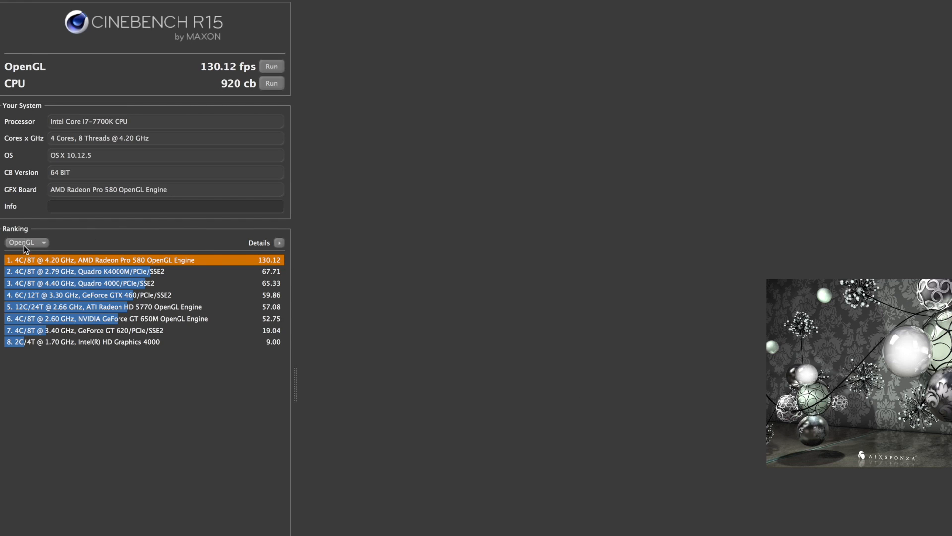
- Change the Cinebench R15 ranking comparison to review the 130.12 fps OpenGL and 920 cb CPU scores
{"action": "left_click", "coordinate": [27, 243]}
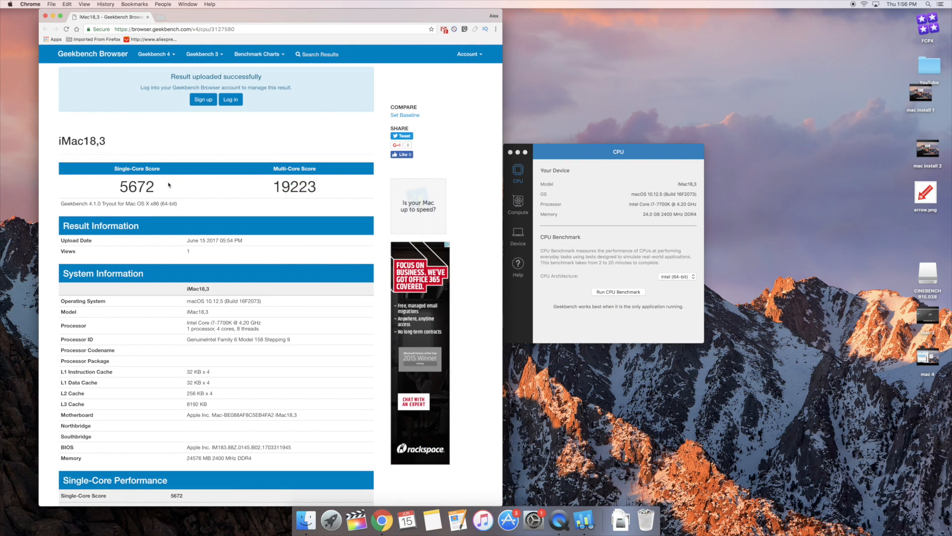
- Highlight the iMac18,3 single-core score of 5672 in Geekbench Browser
{"action": "double_click", "coordinate": [136, 187]}
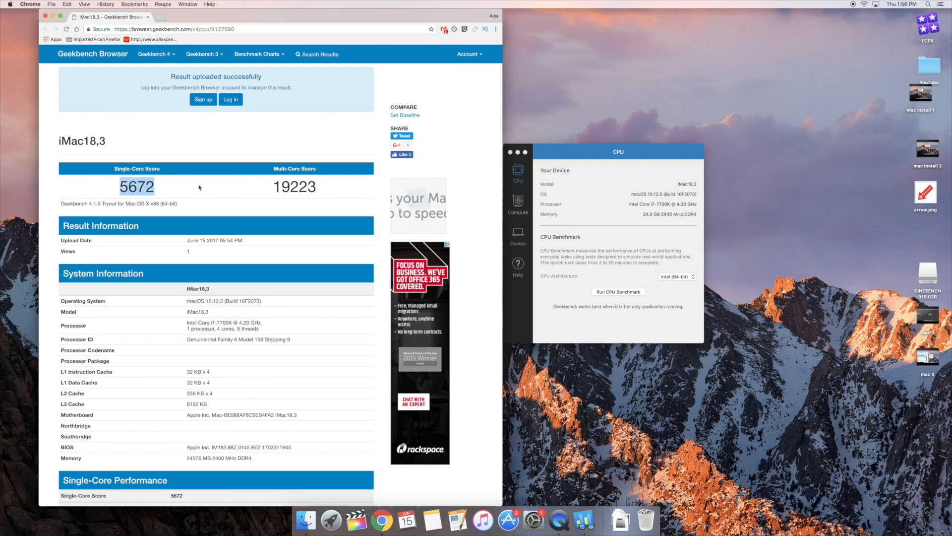